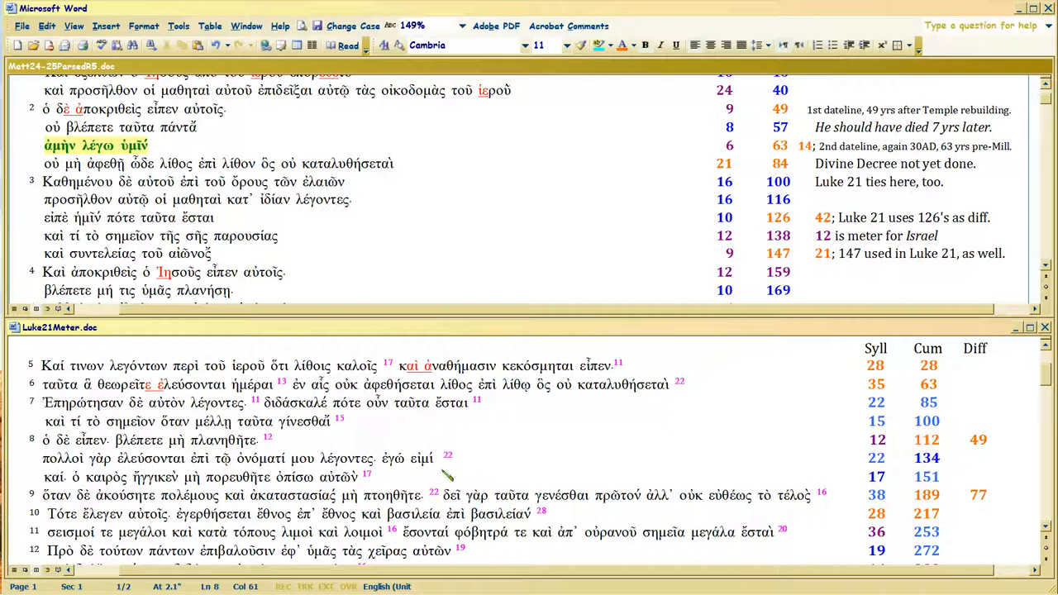
mouse_move(286, 445)
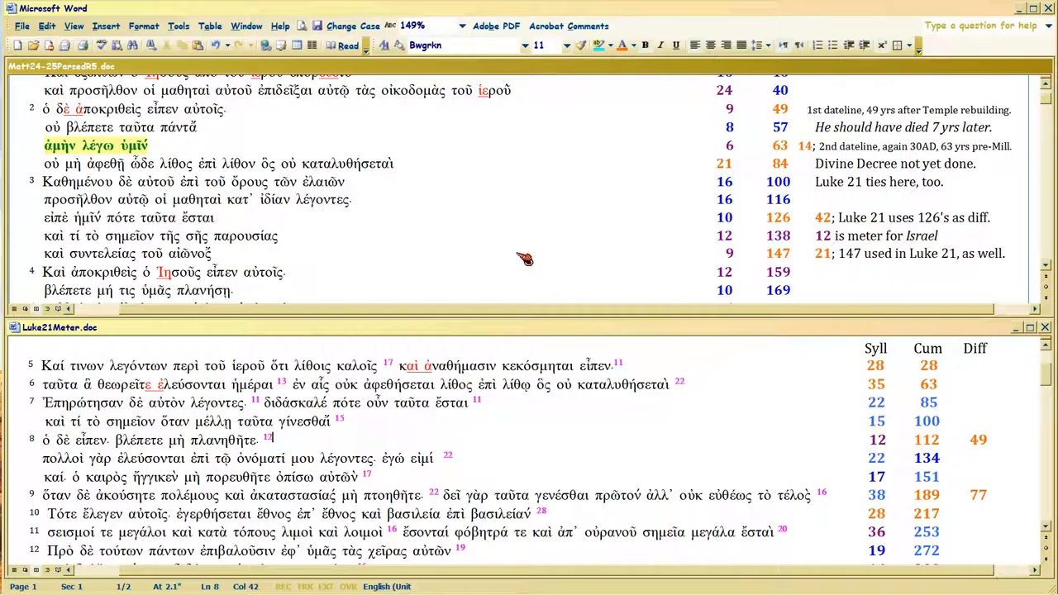
mouse_move(239, 295)
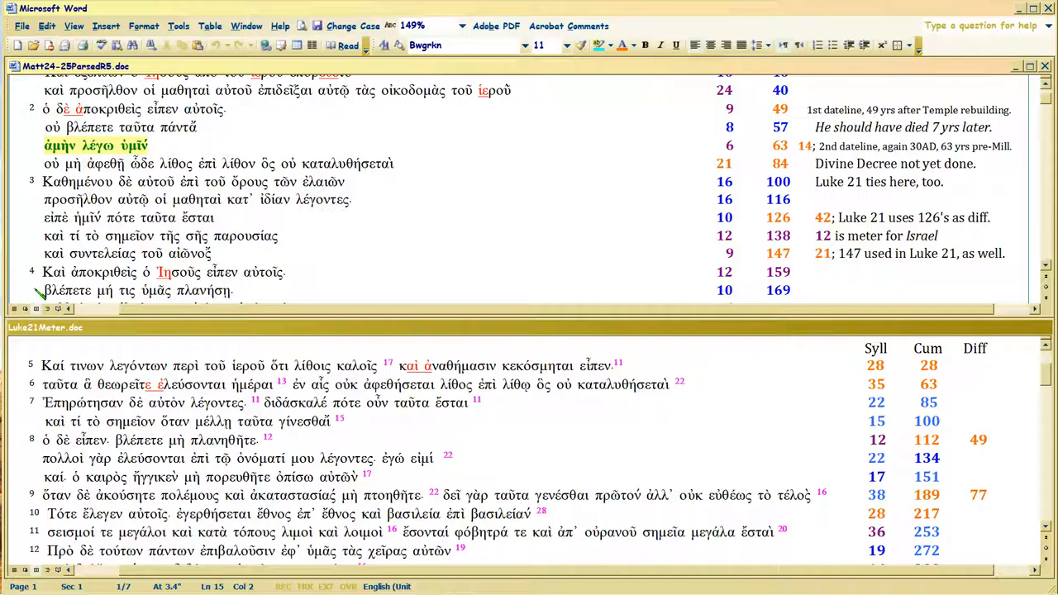
mouse_move(278, 449)
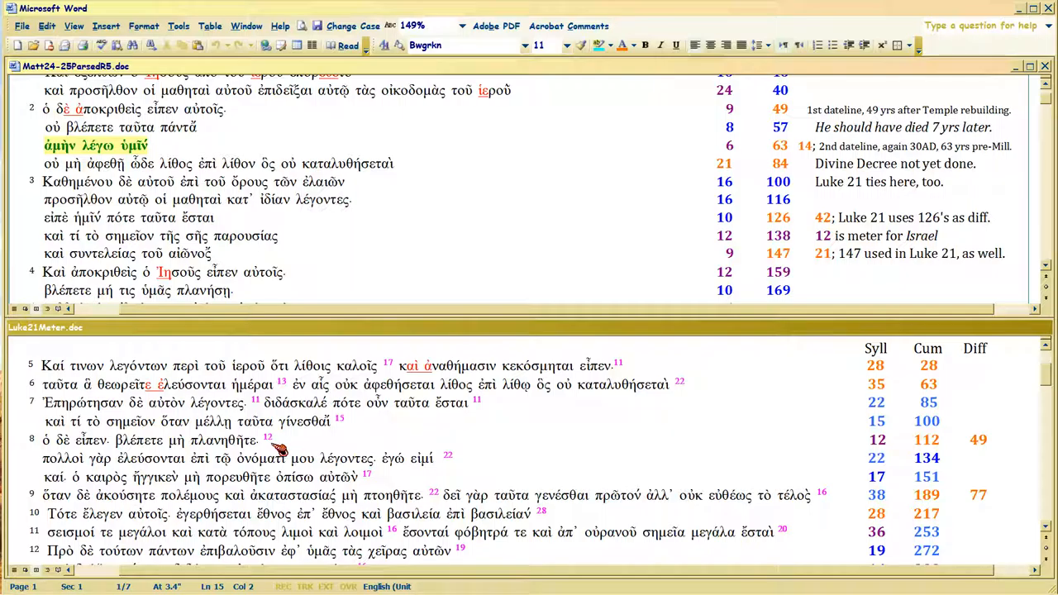
click(83, 457)
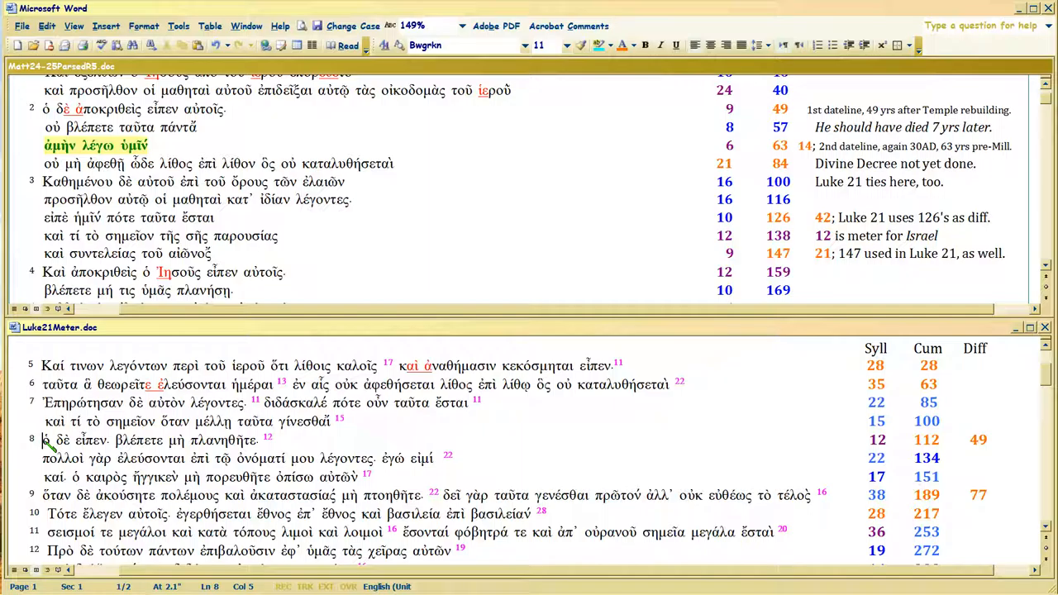
mouse_move(281, 446)
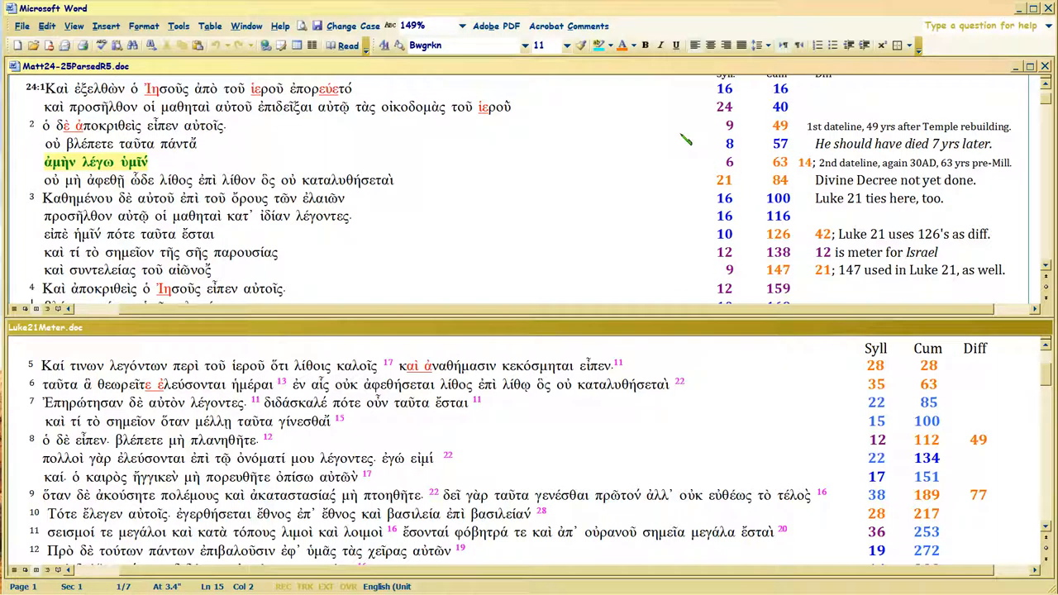
mouse_move(773, 128)
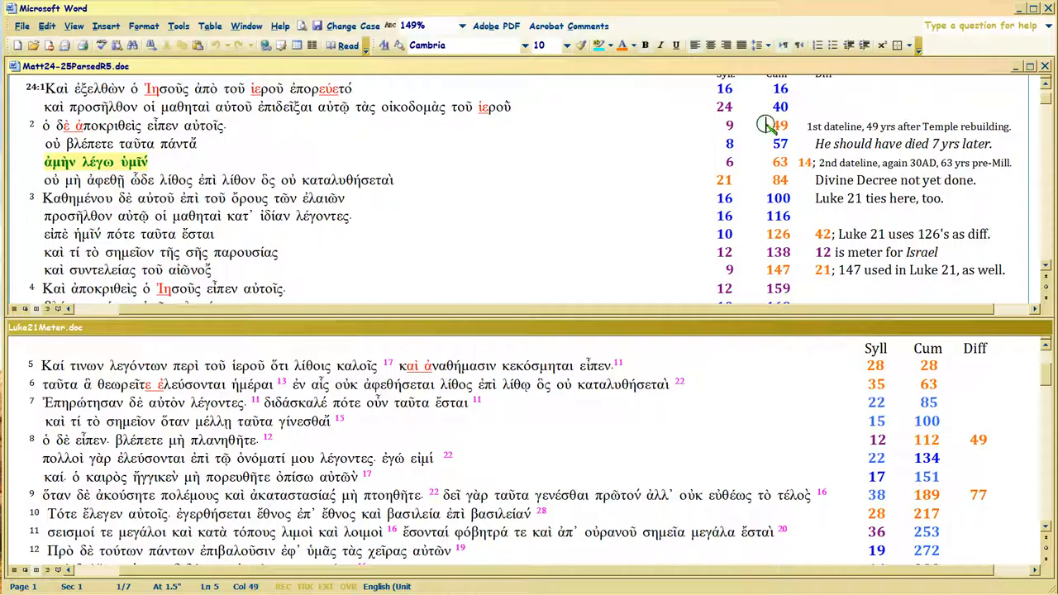
mouse_move(773, 147)
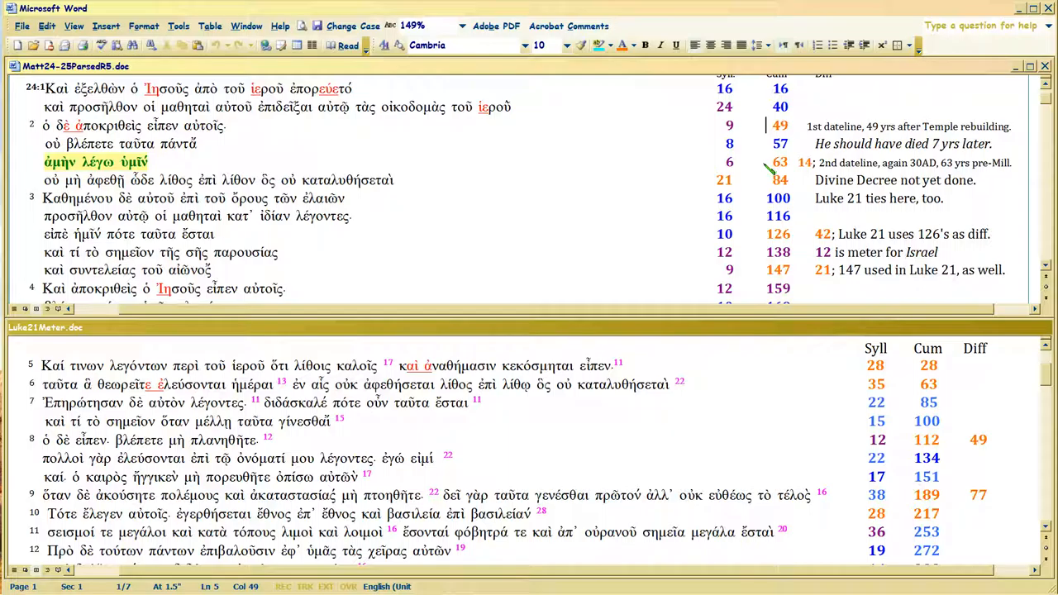
mouse_move(797, 129)
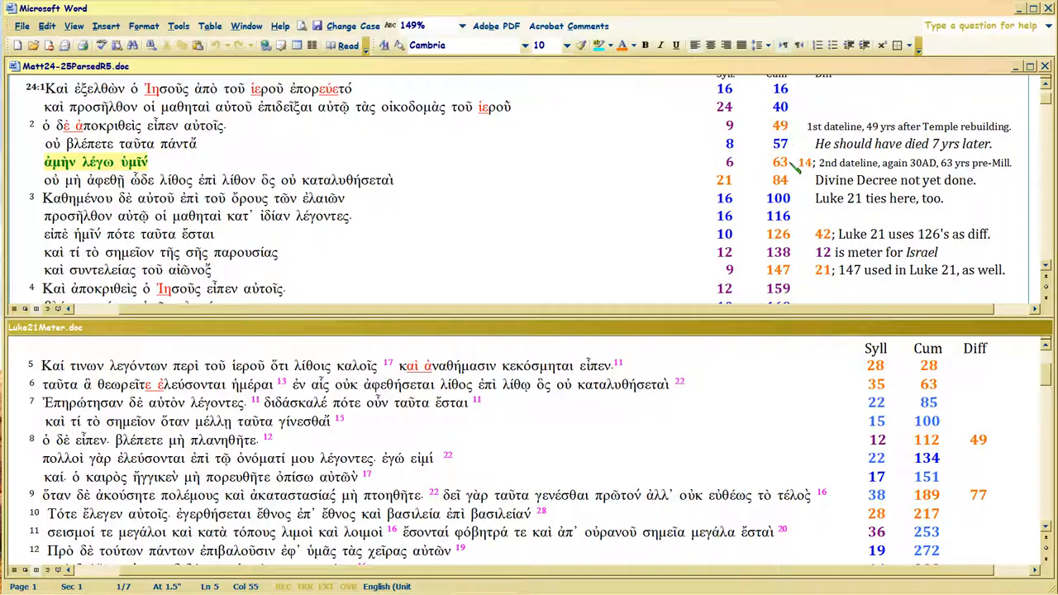
mouse_move(798, 126)
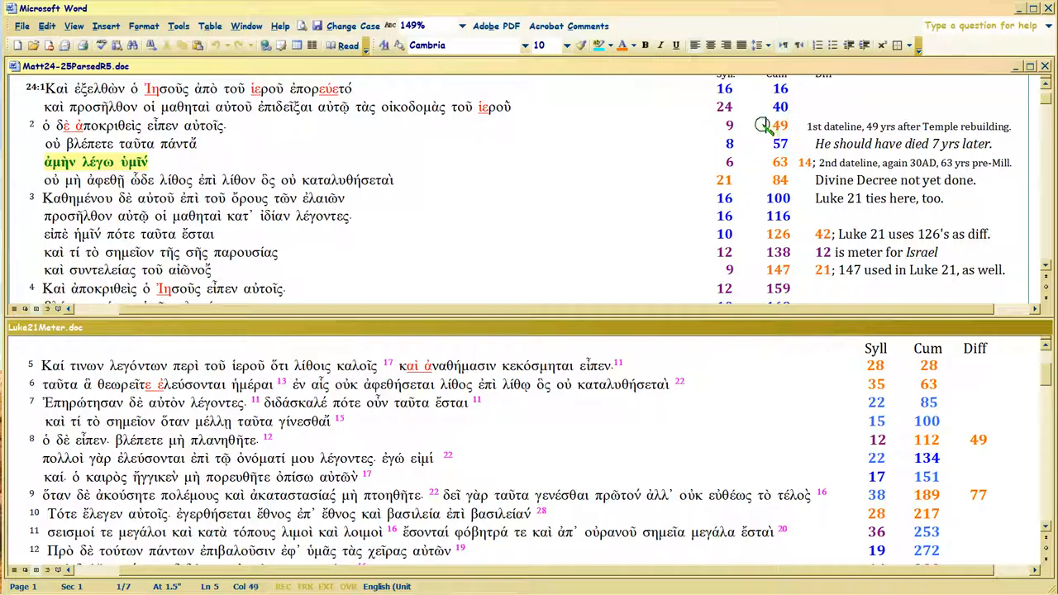
mouse_move(796, 128)
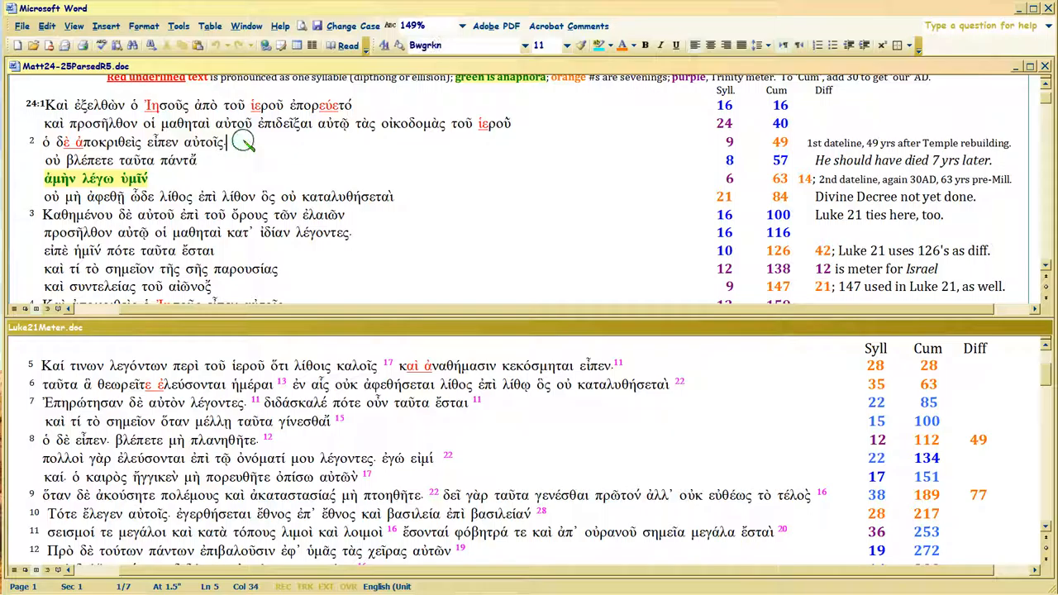
mouse_move(546, 124)
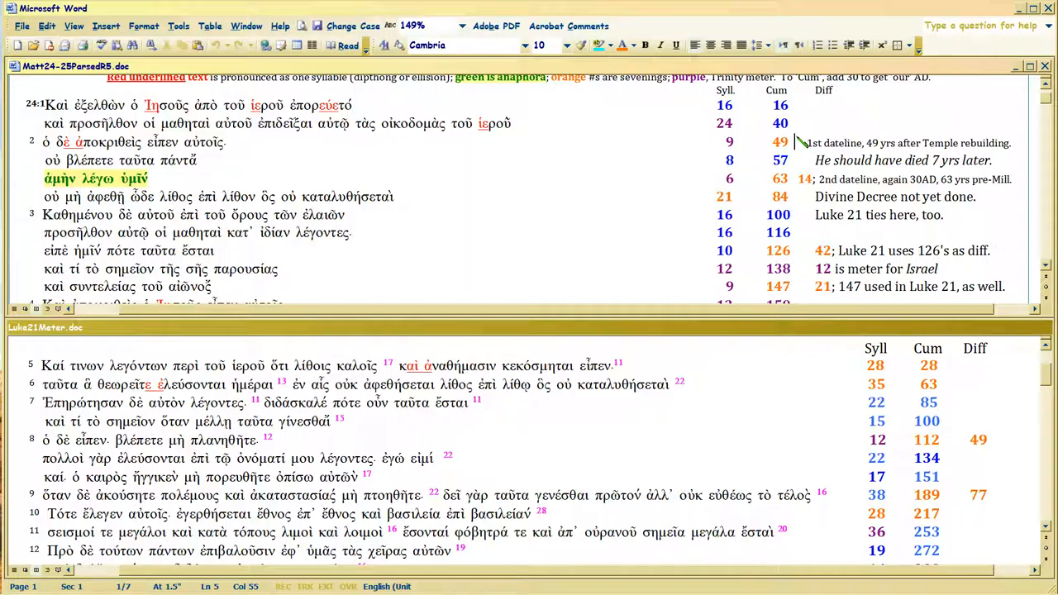
mouse_move(799, 148)
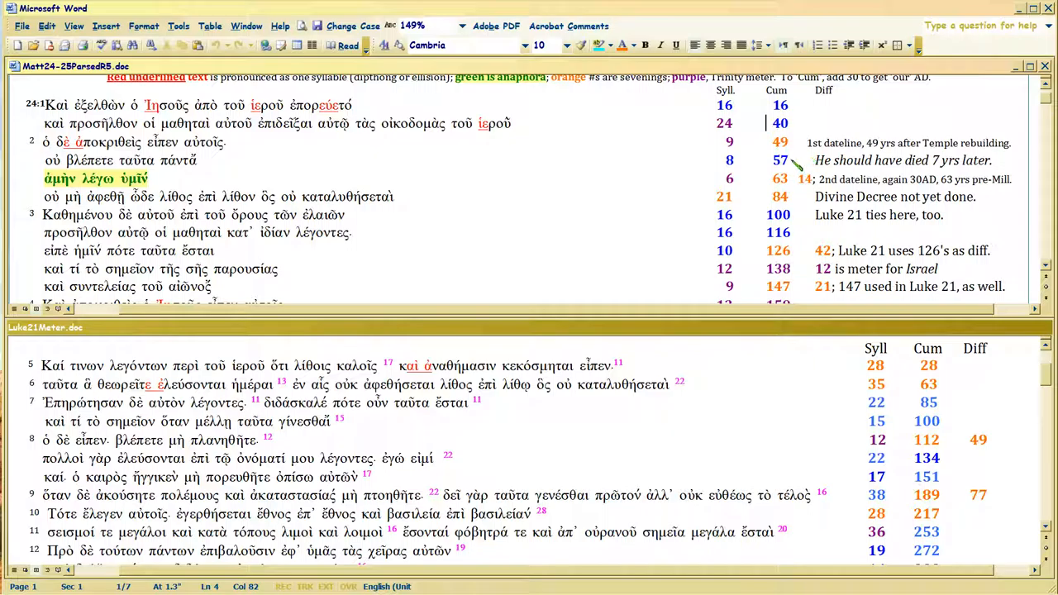
click(777, 160)
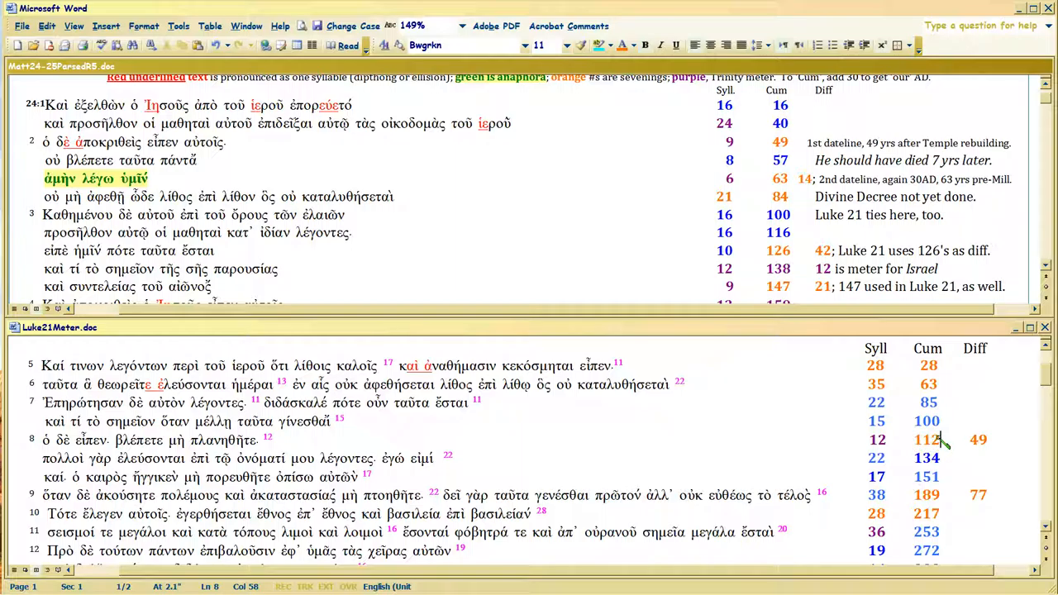
mouse_move(652, 255)
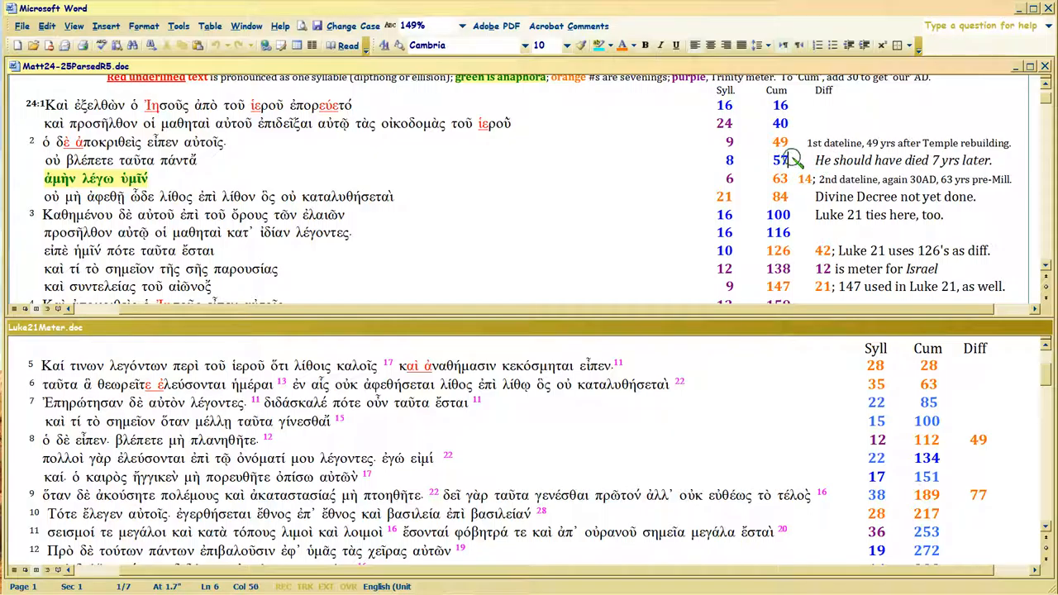
mouse_move(791, 157)
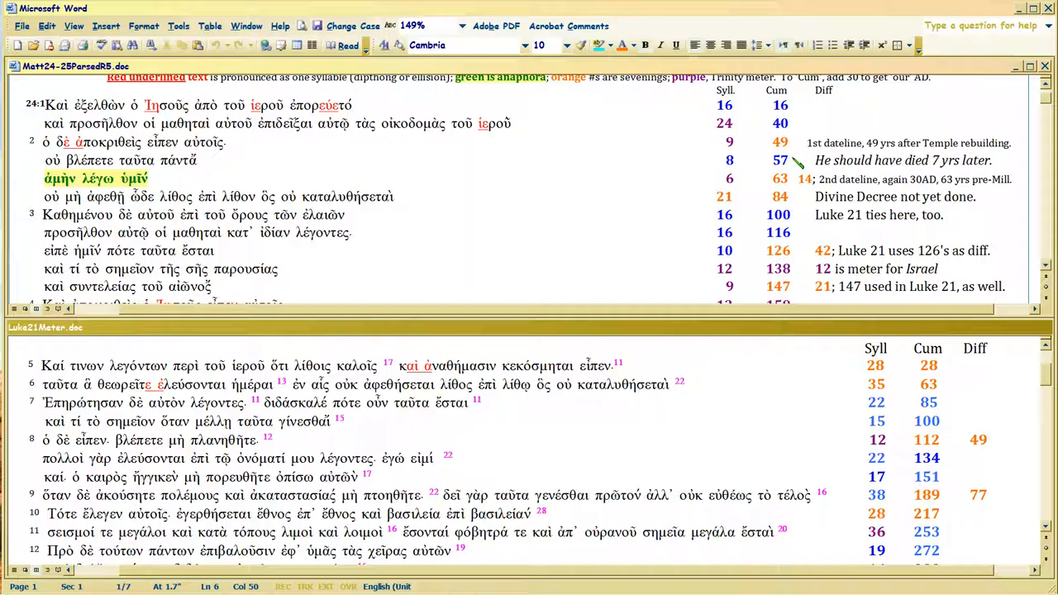
mouse_move(498, 131)
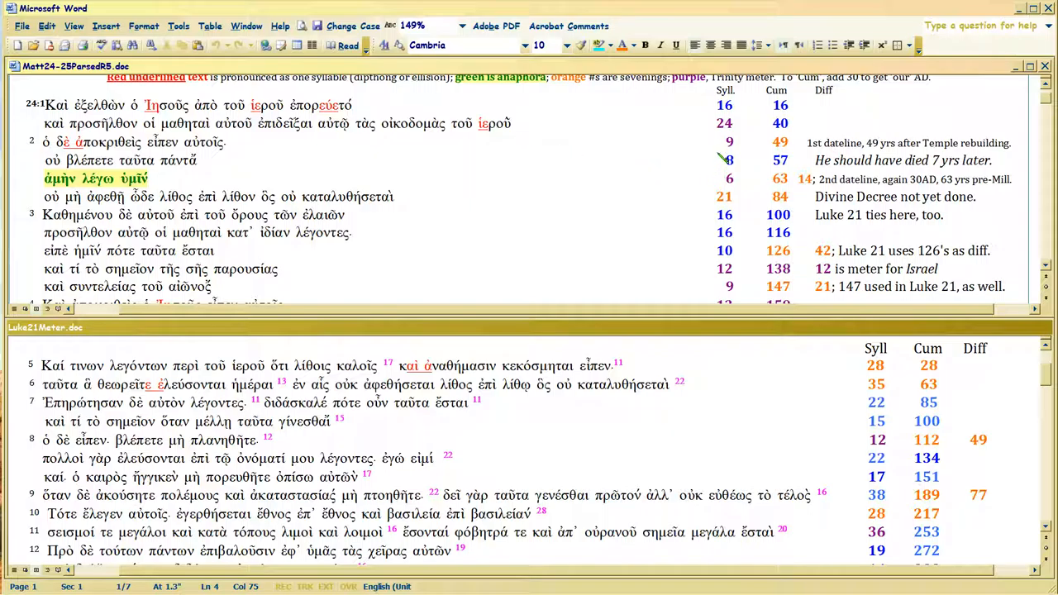
mouse_move(529, 132)
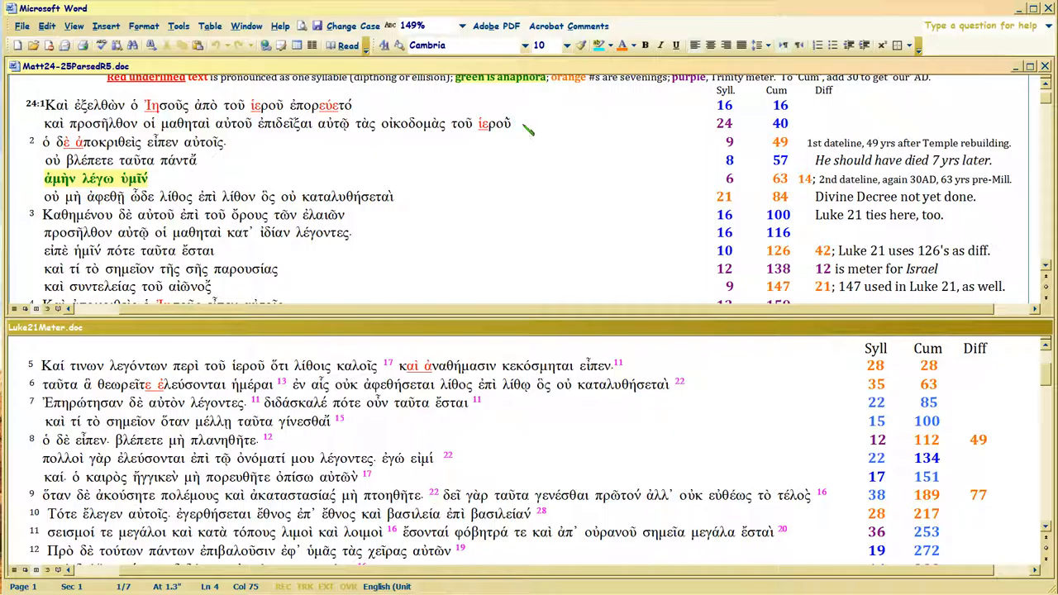
mouse_move(13, 142)
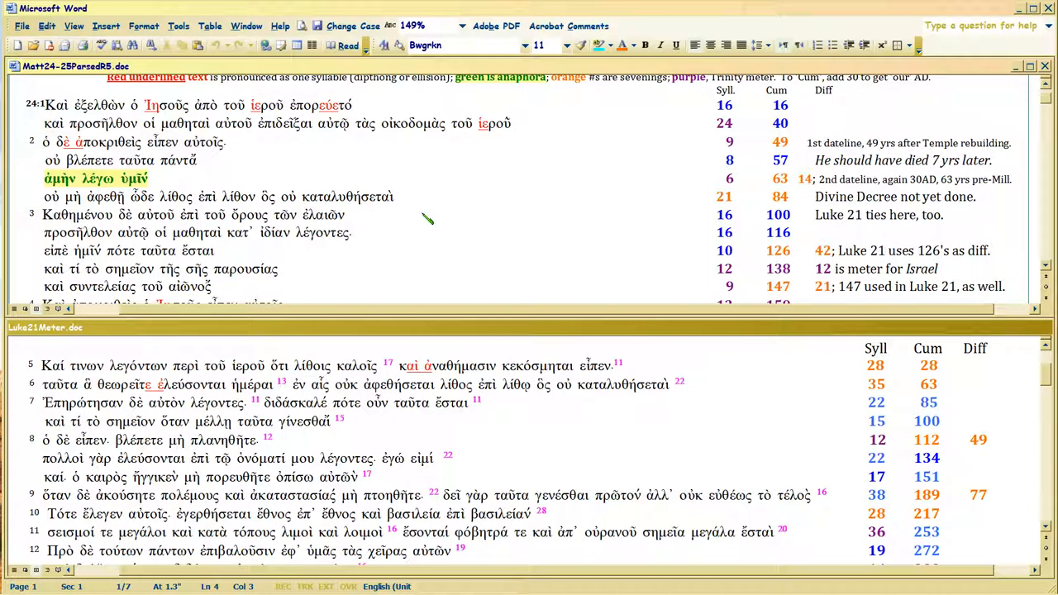
scroll(down, 3)
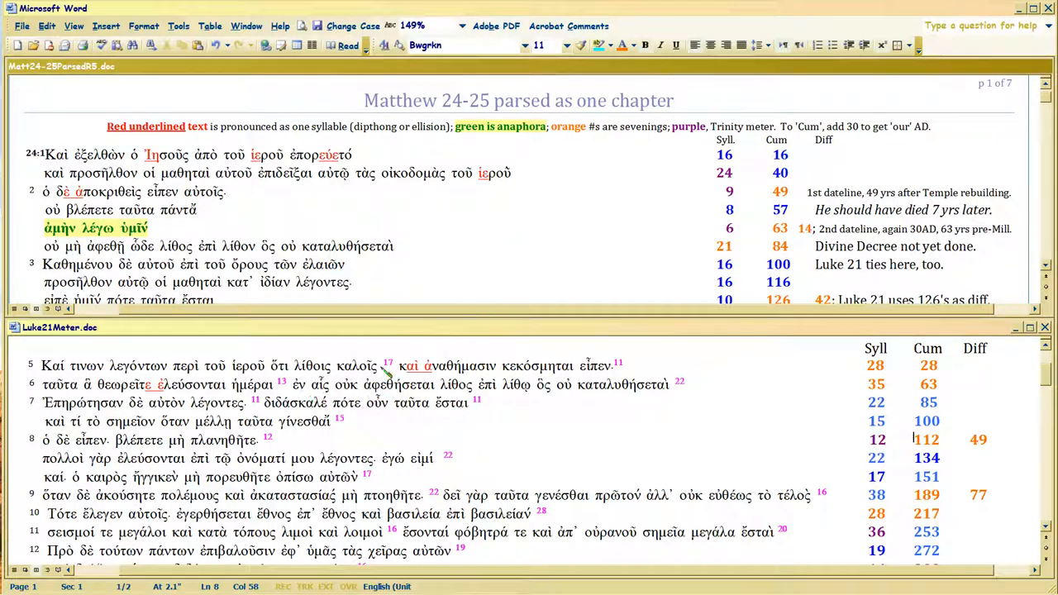
click(383, 366)
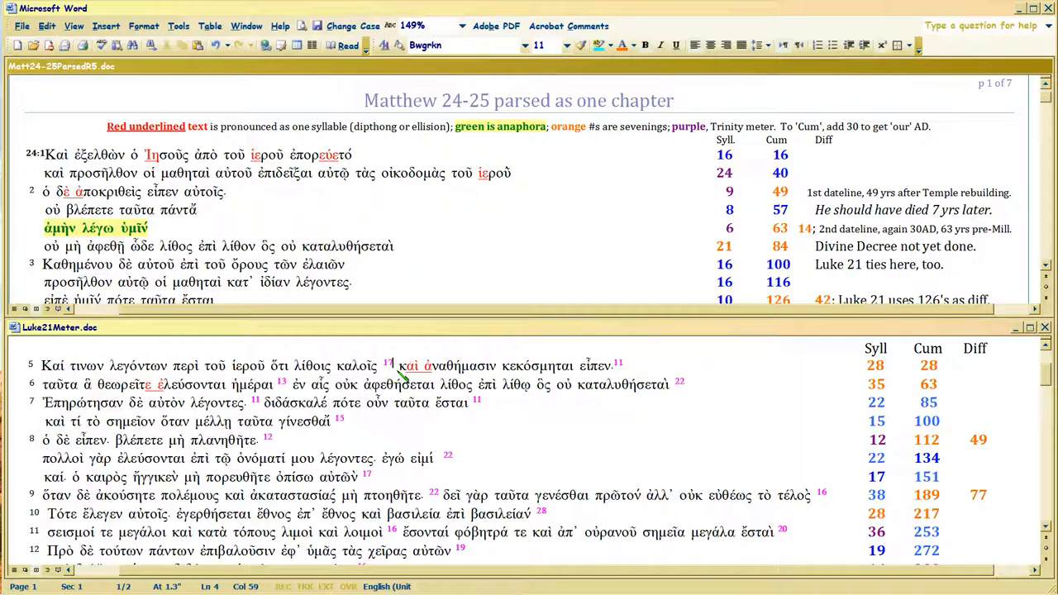
mouse_move(727, 420)
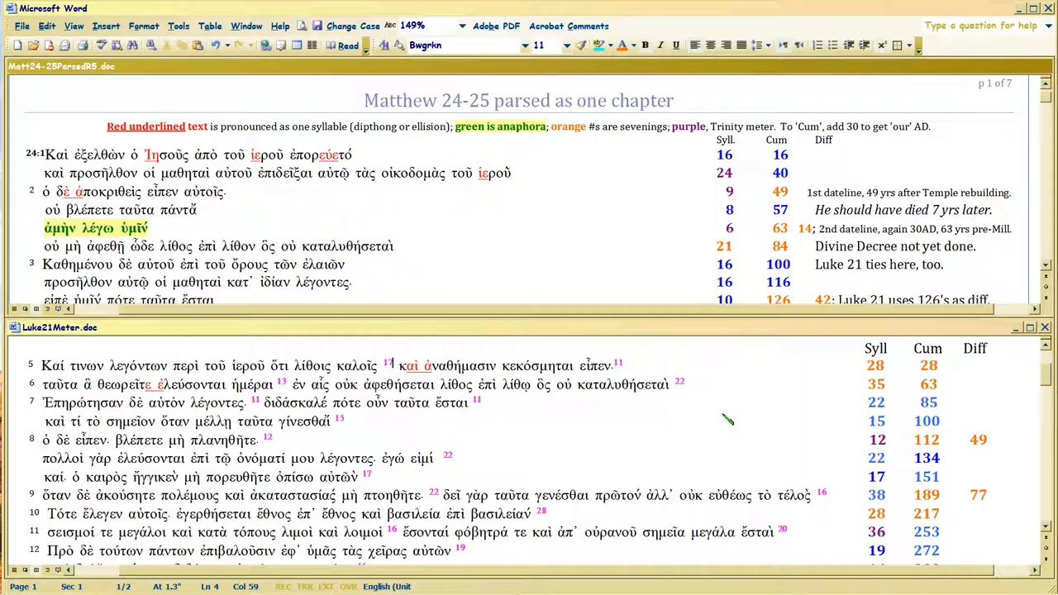
mouse_move(701, 209)
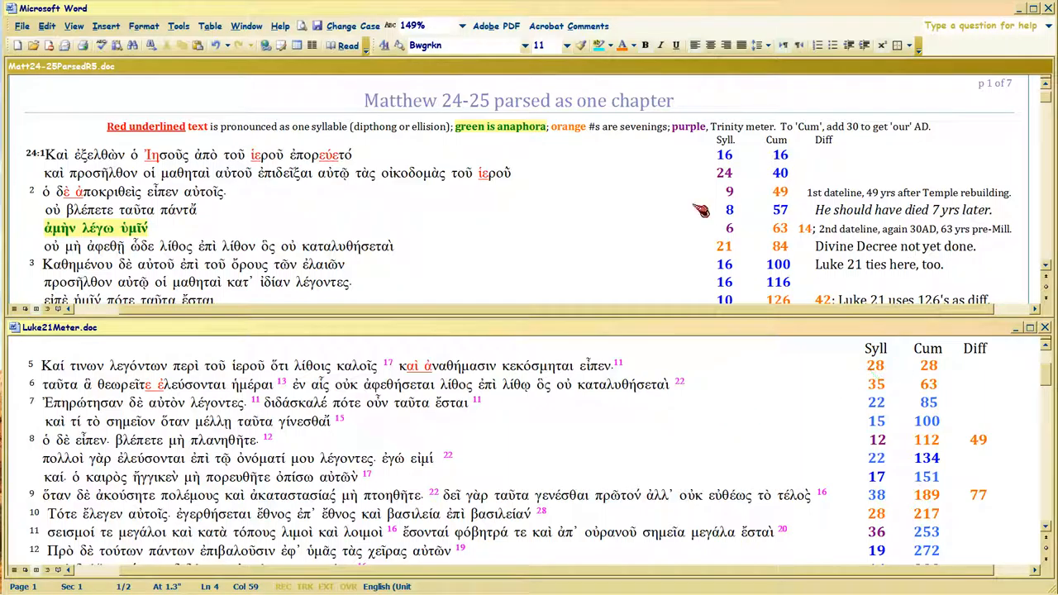
mouse_move(616, 241)
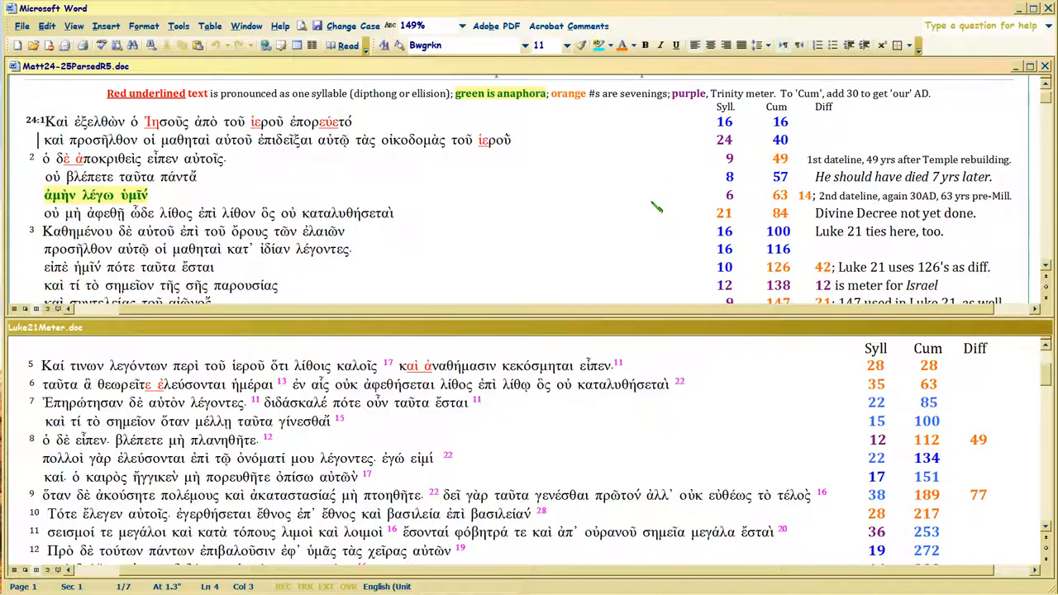
mouse_move(662, 200)
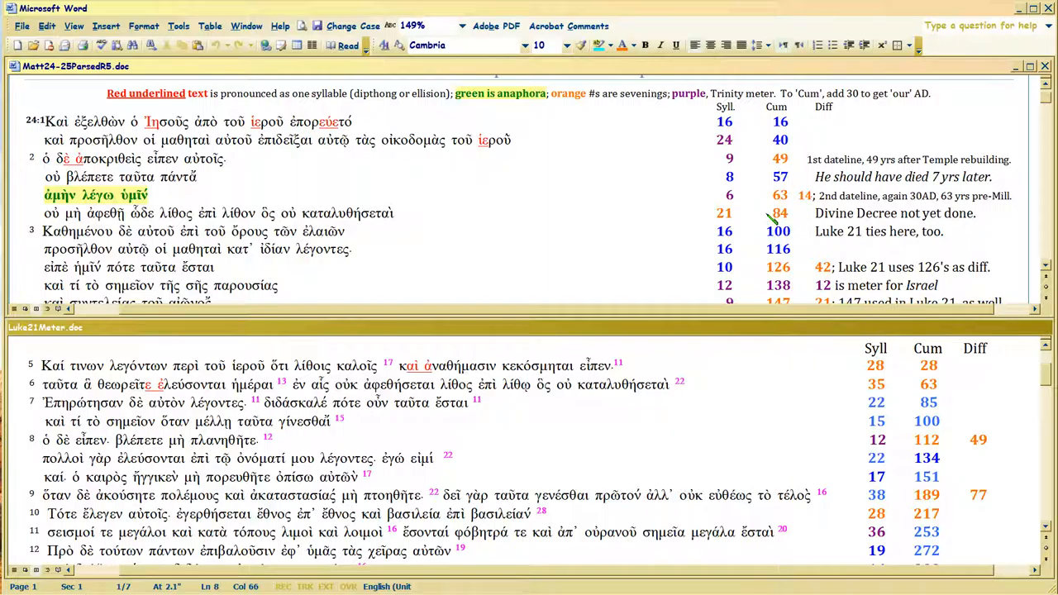
mouse_move(777, 219)
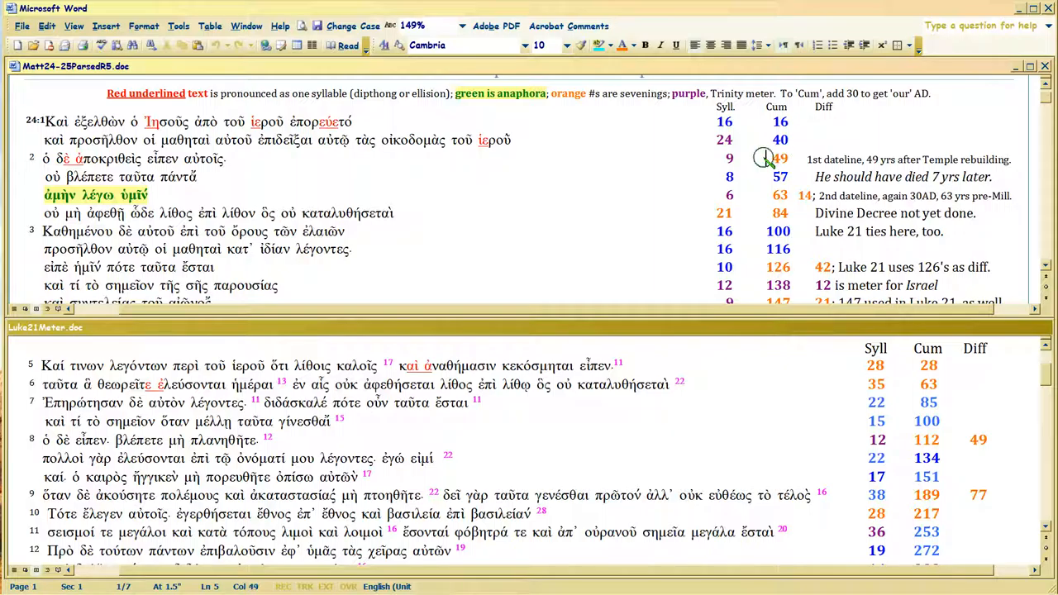
mouse_move(769, 201)
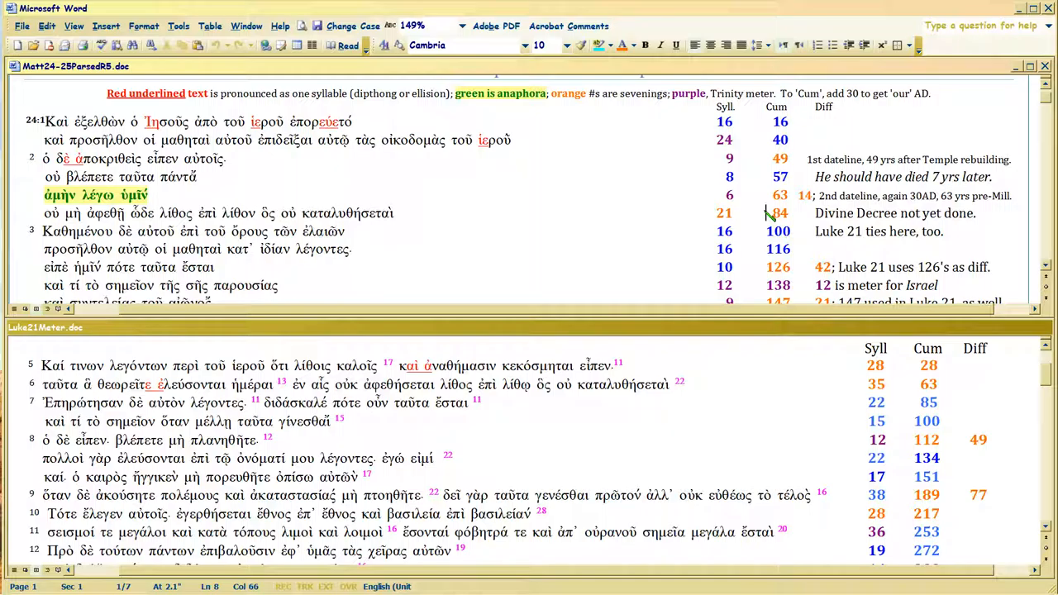
mouse_move(806, 222)
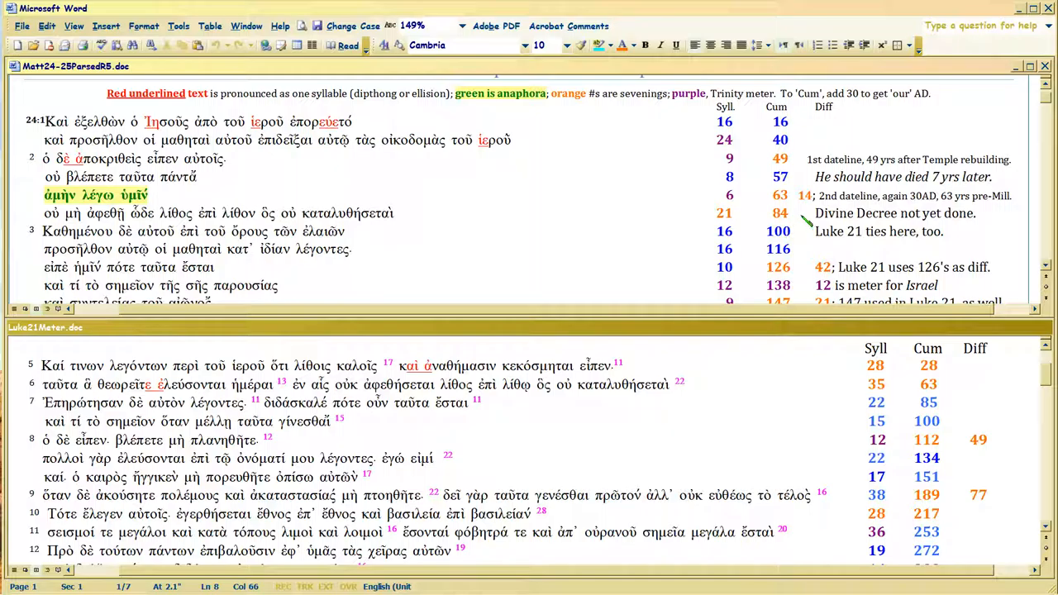
mouse_move(767, 214)
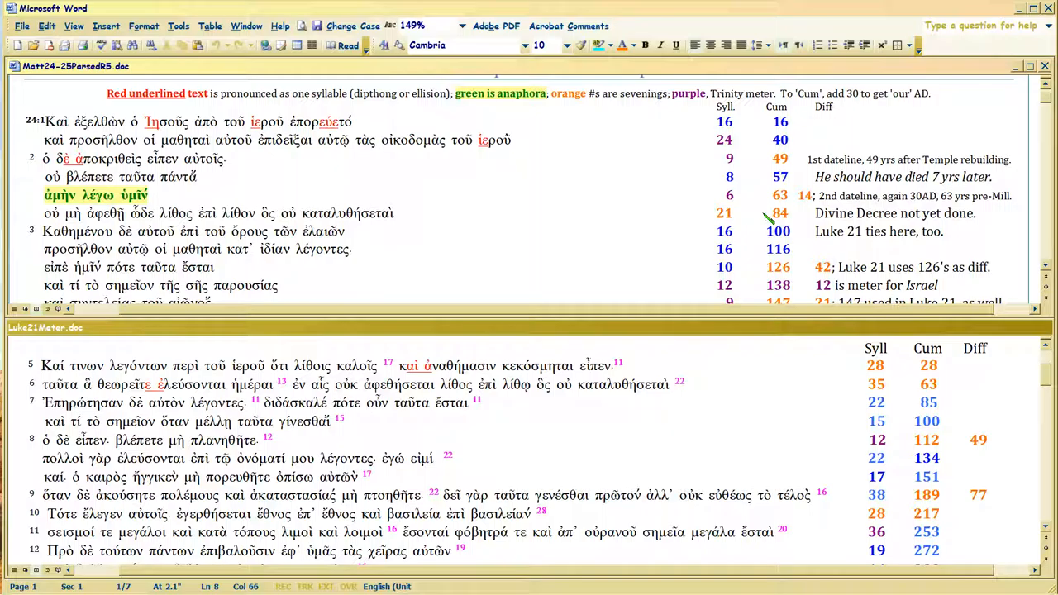
mouse_move(735, 233)
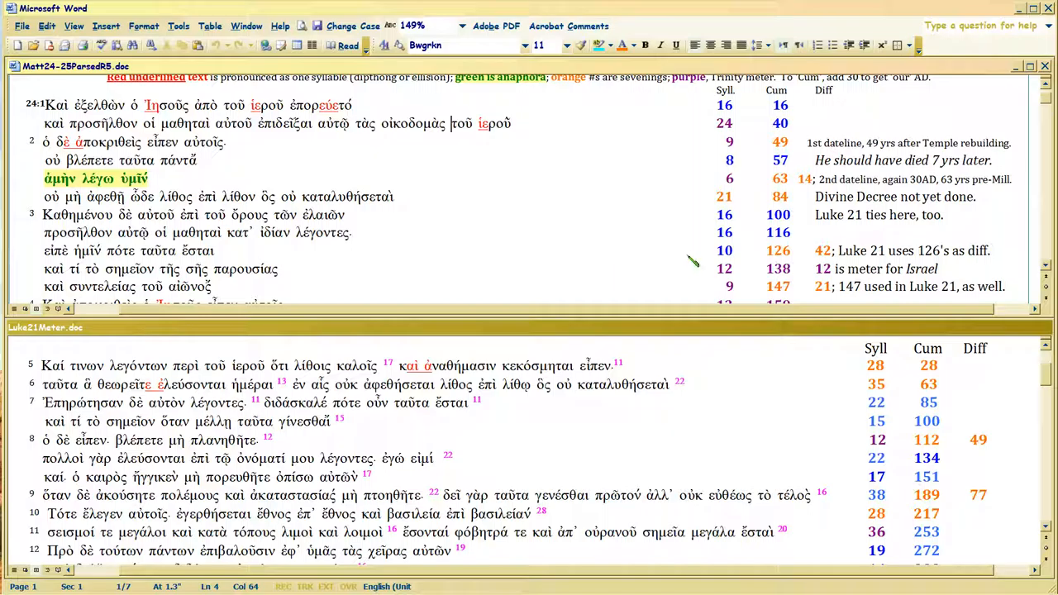
mouse_move(757, 250)
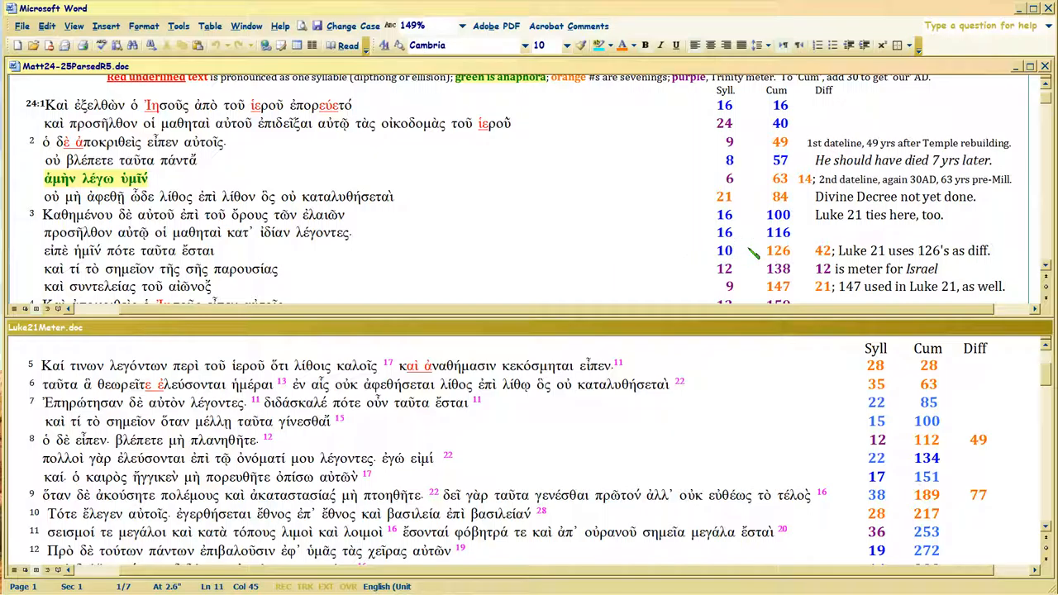
mouse_move(604, 237)
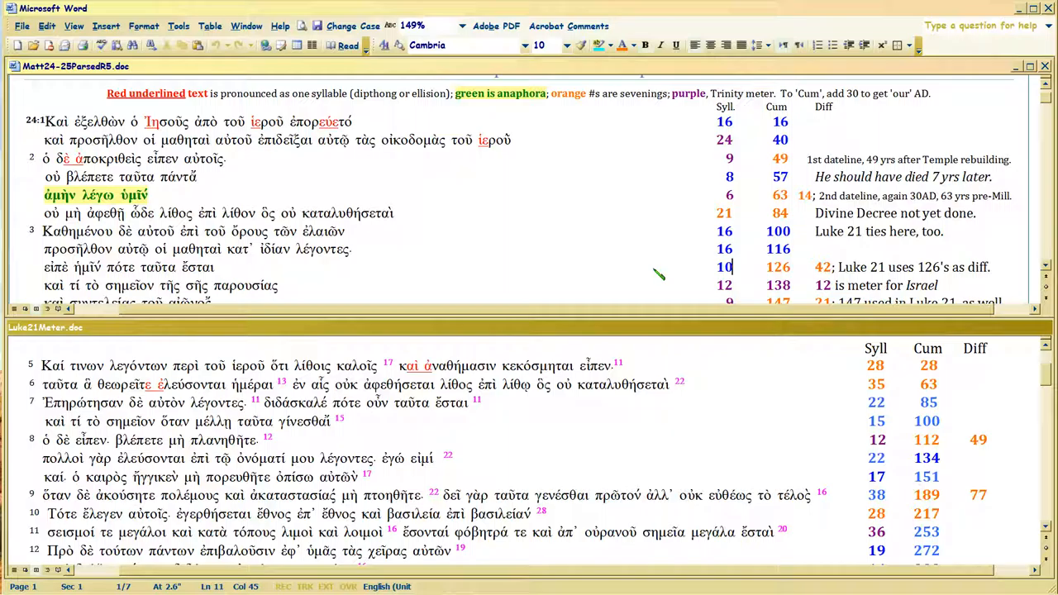
mouse_move(645, 170)
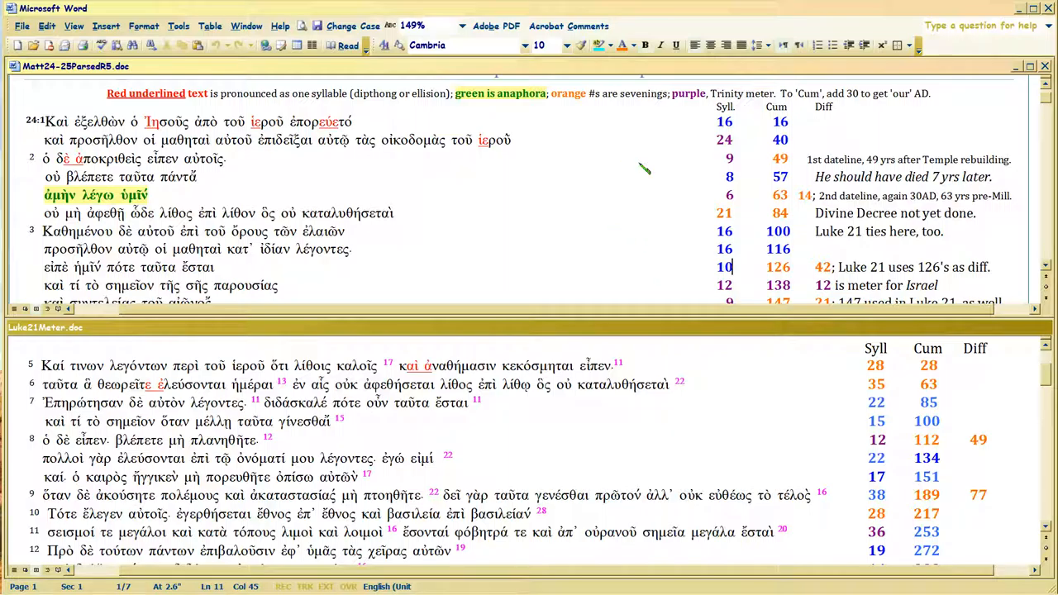
mouse_move(753, 272)
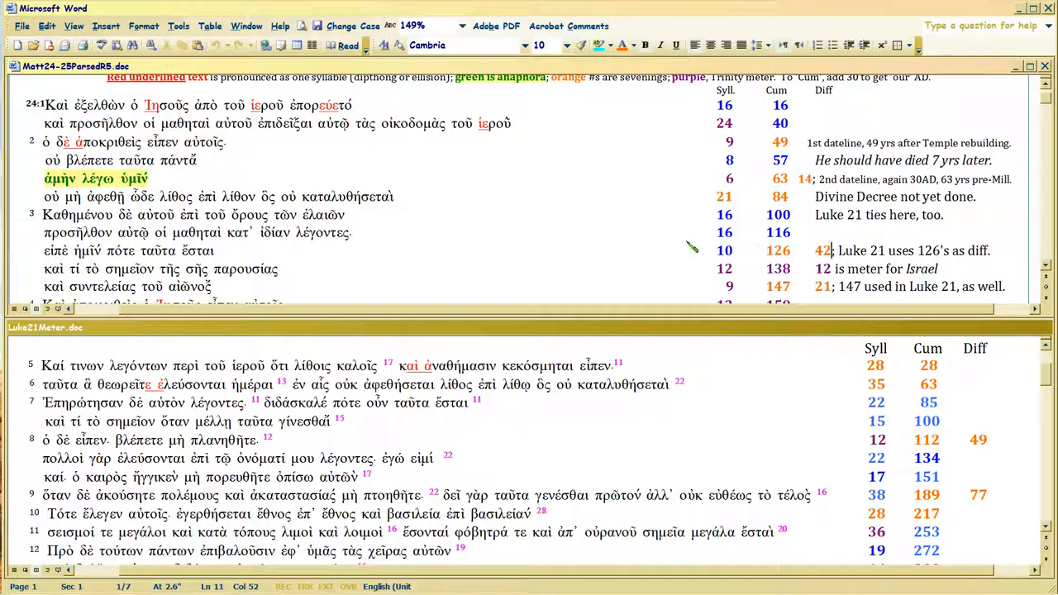
mouse_move(768, 255)
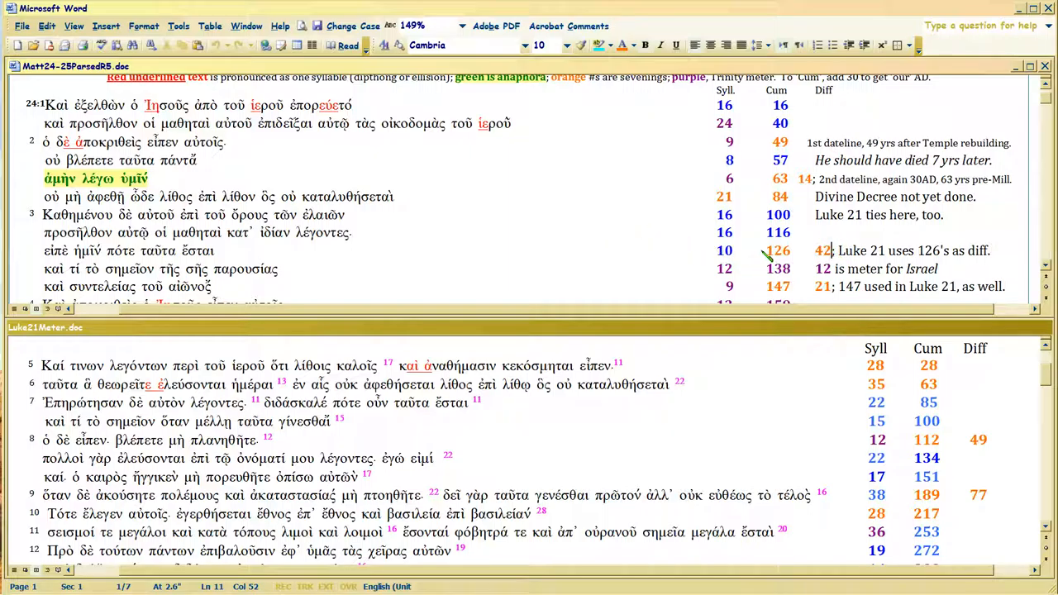
mouse_move(806, 256)
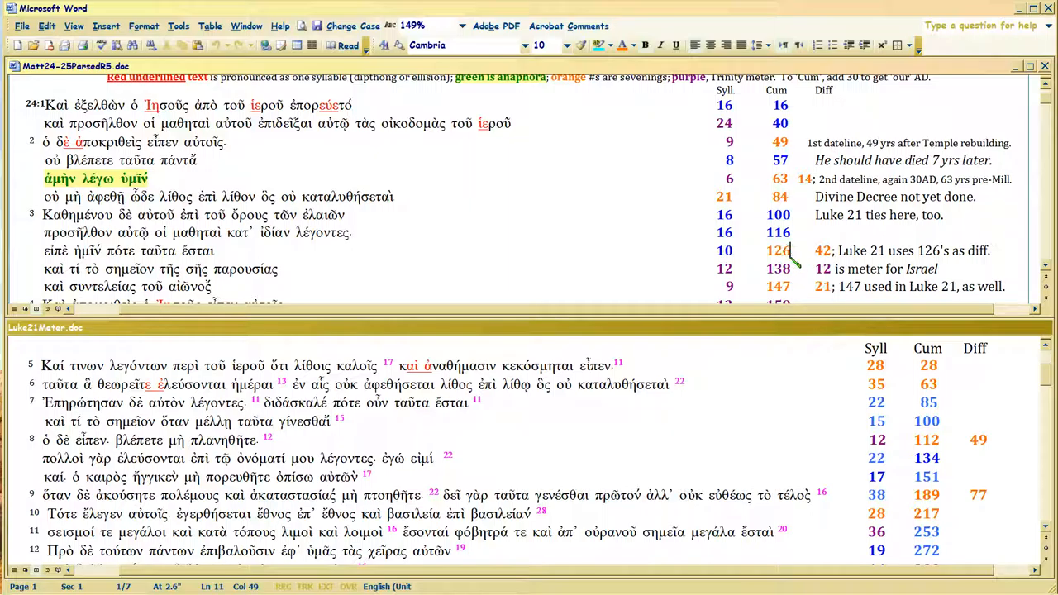
mouse_move(752, 259)
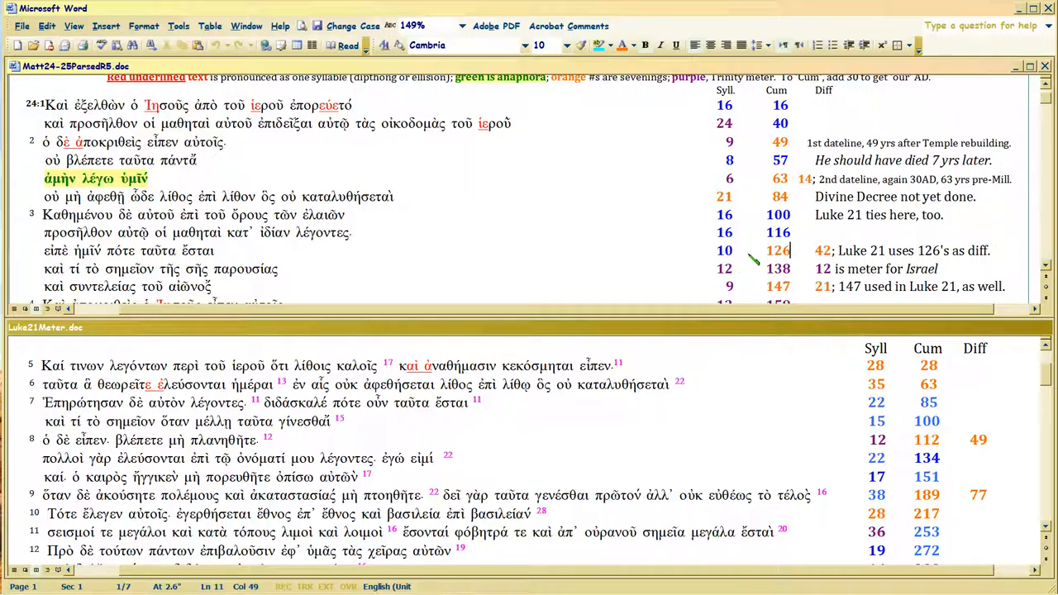
mouse_move(650, 270)
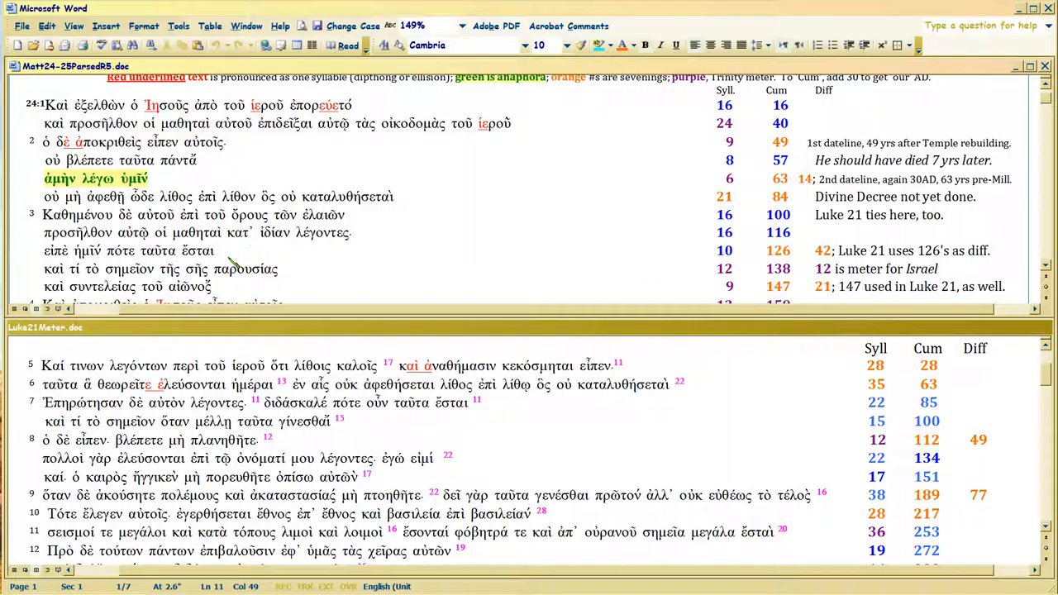
scroll(down, 3)
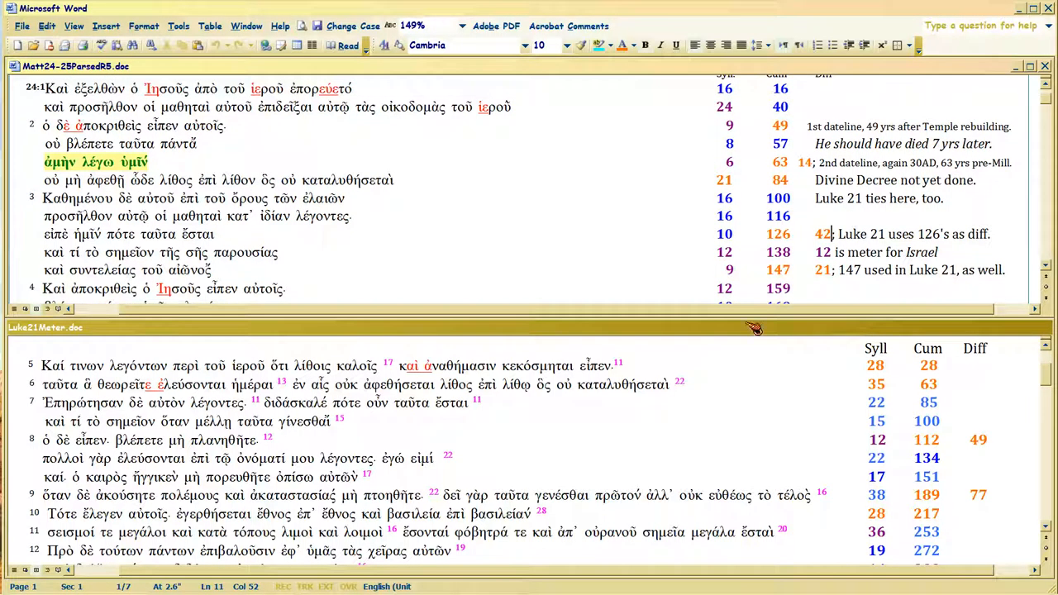
mouse_move(683, 409)
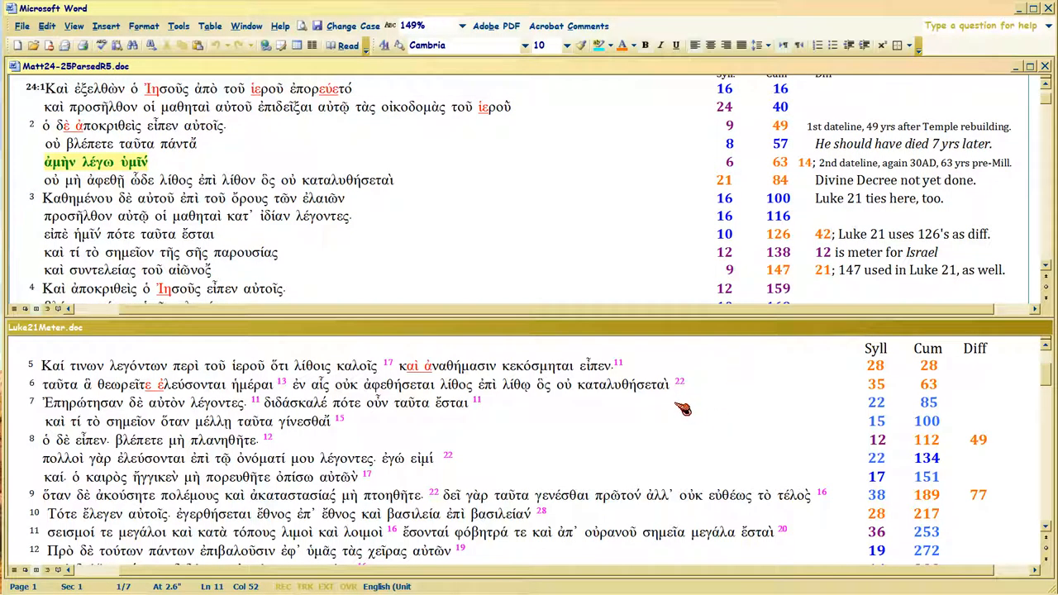
mouse_move(653, 215)
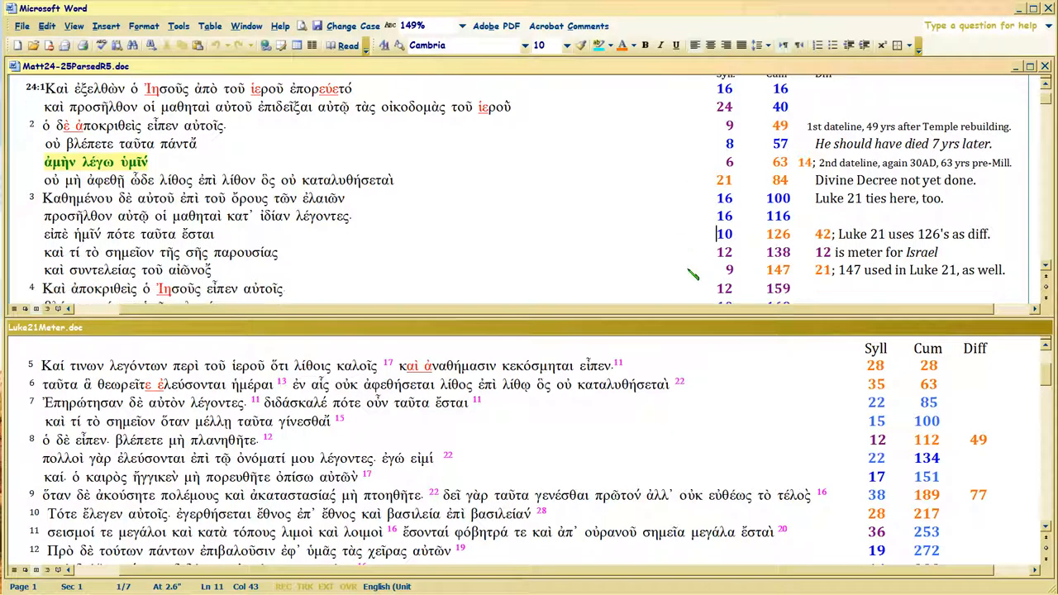
mouse_move(541, 172)
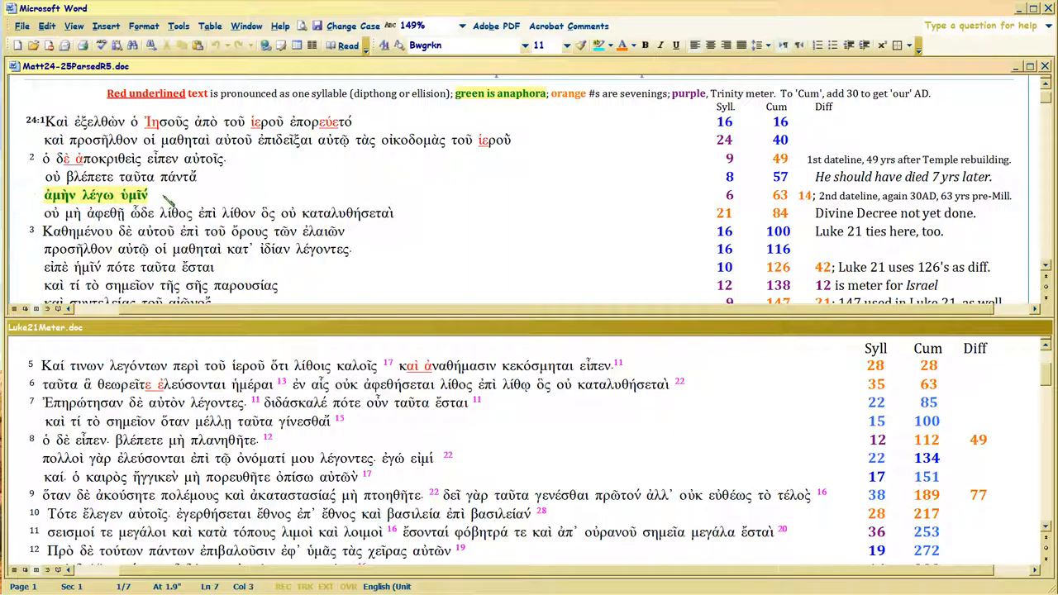
click(154, 194)
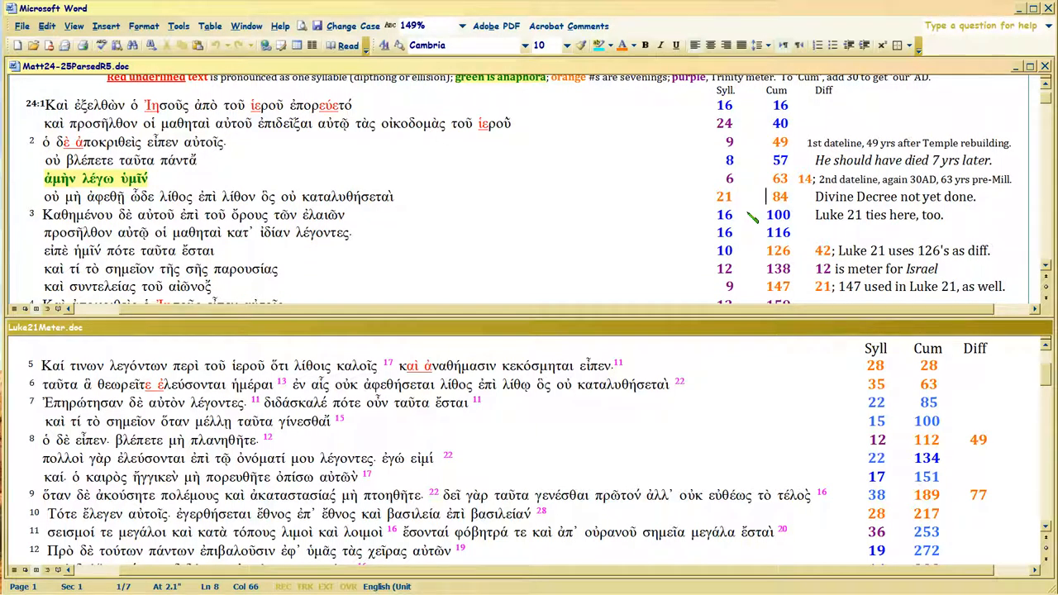
mouse_move(661, 440)
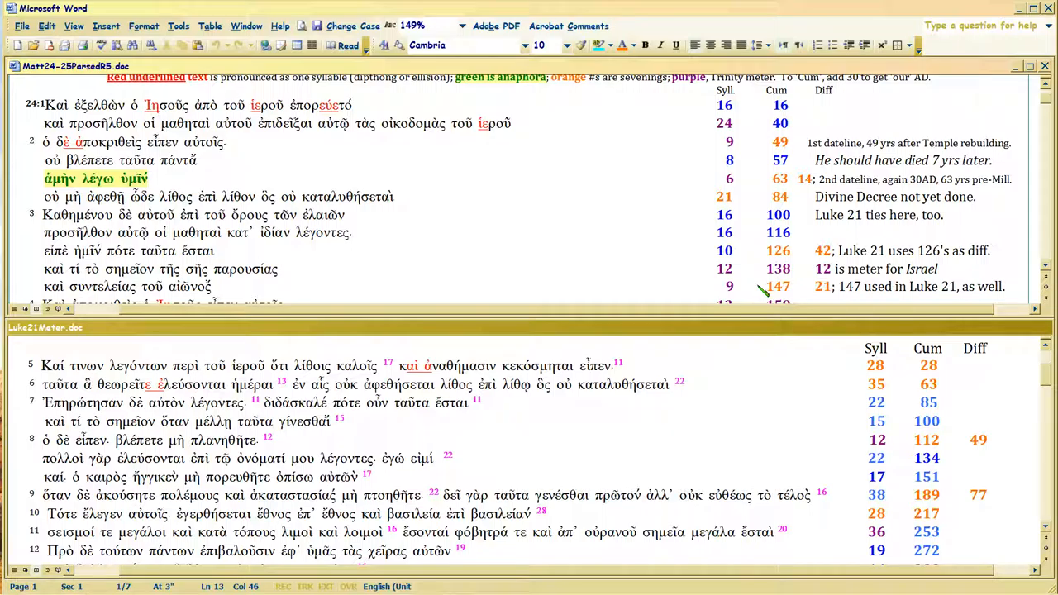
mouse_move(735, 250)
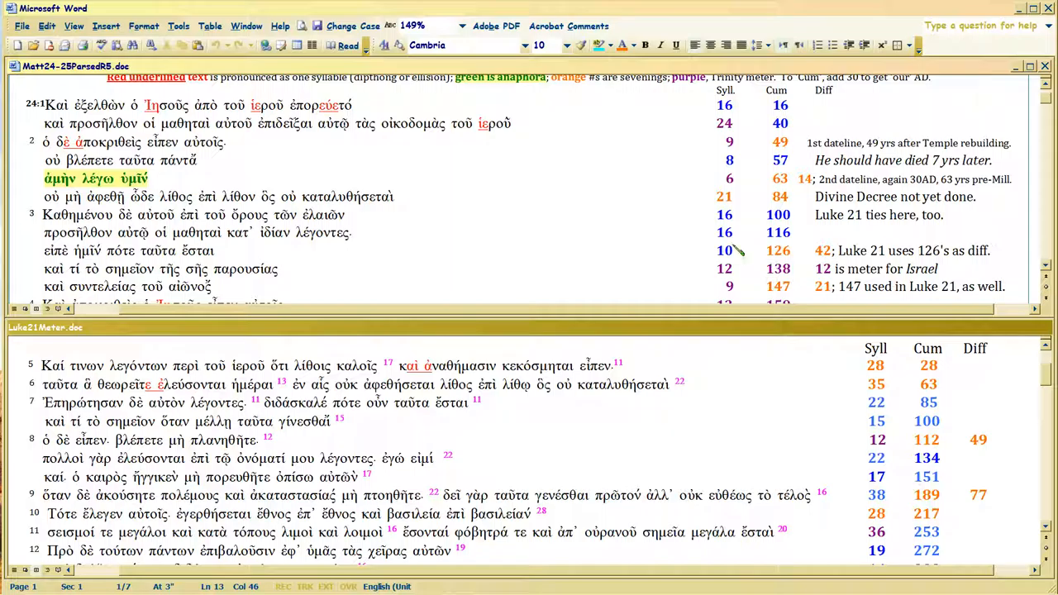
click(757, 142)
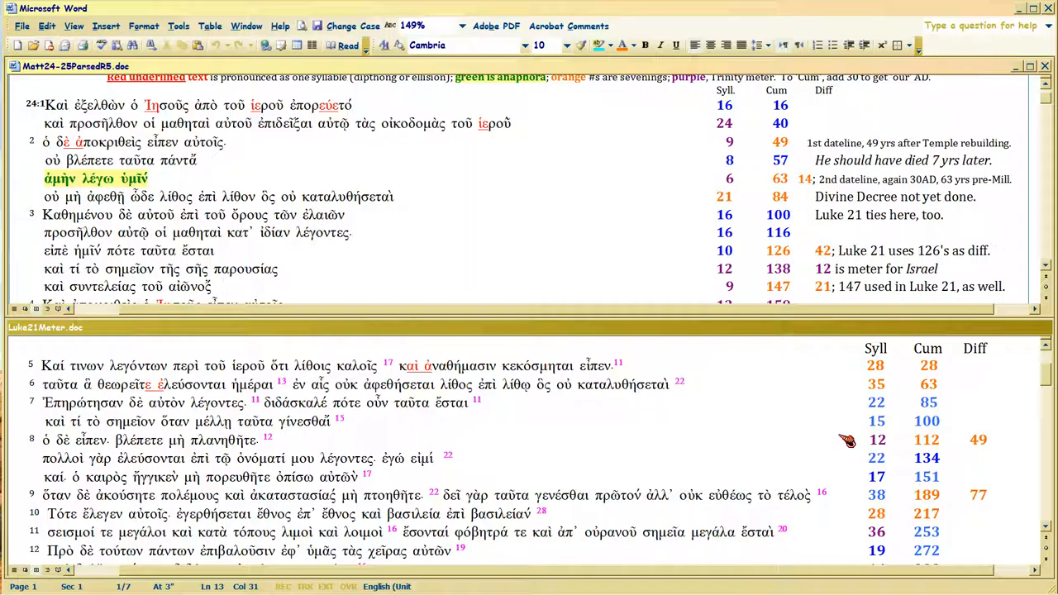
click(221, 286)
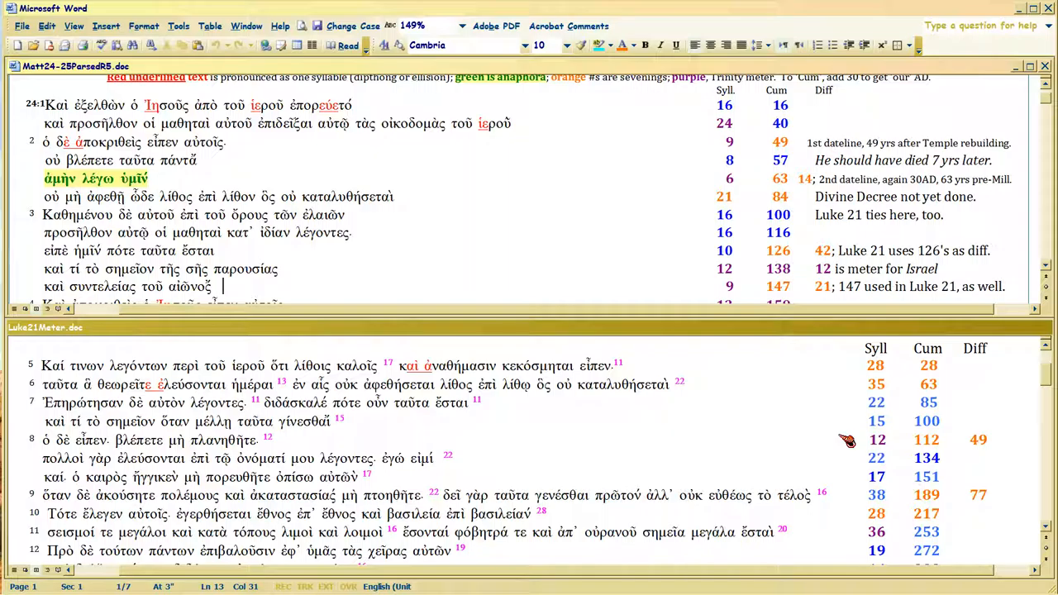
mouse_move(845, 447)
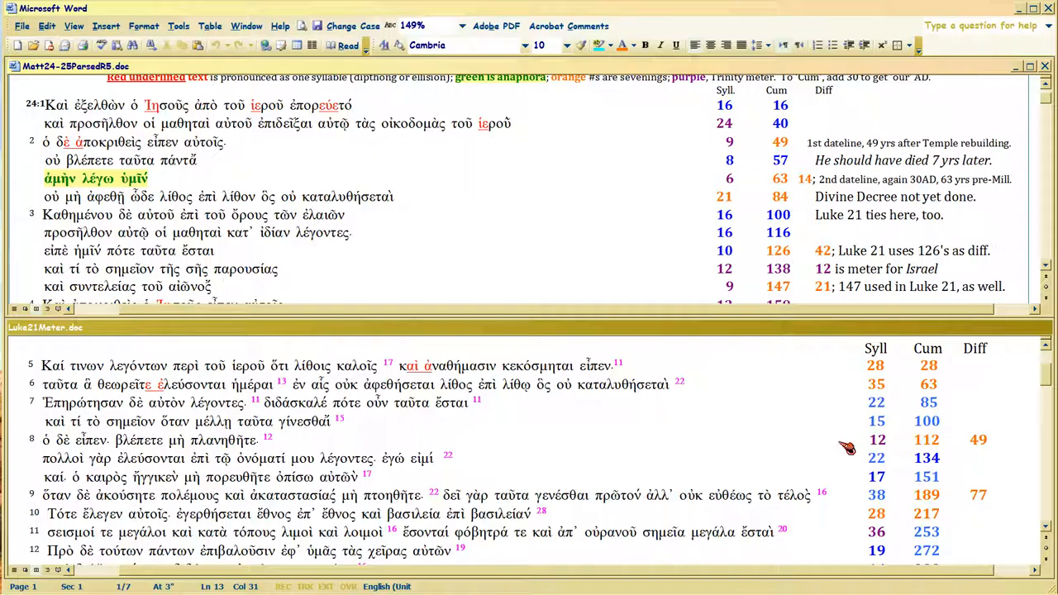
mouse_move(912, 444)
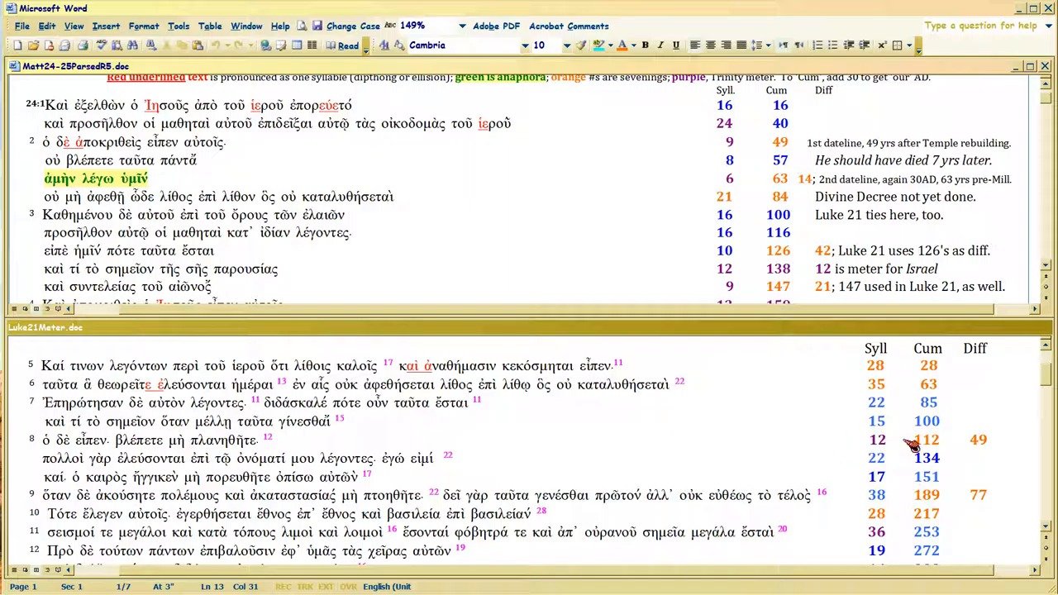
click(880, 439)
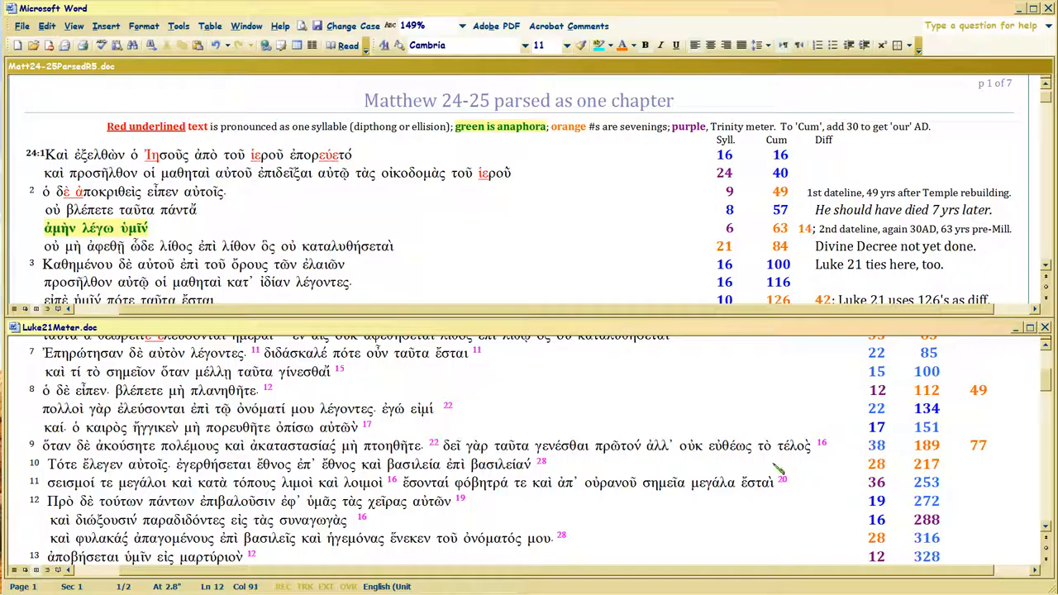
click(866, 463)
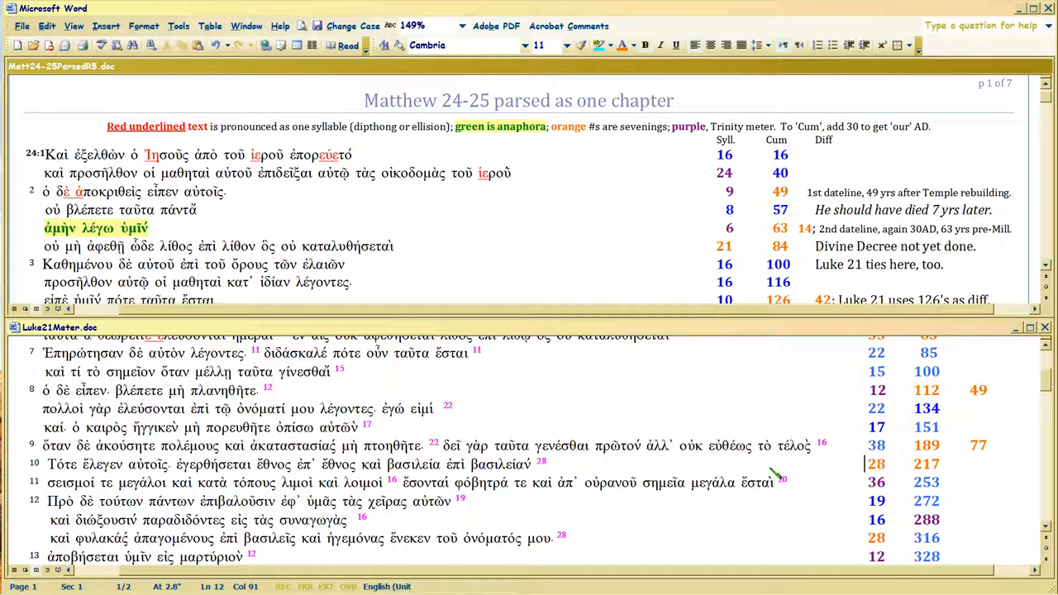